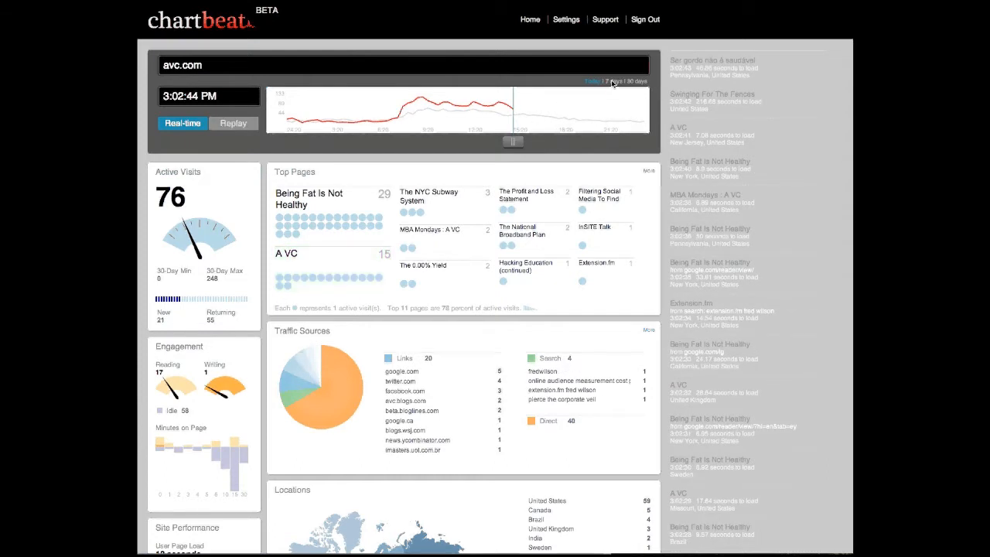
Step: Chart the last seven days, then thirty days of traffic, then return to today
click(612, 81)
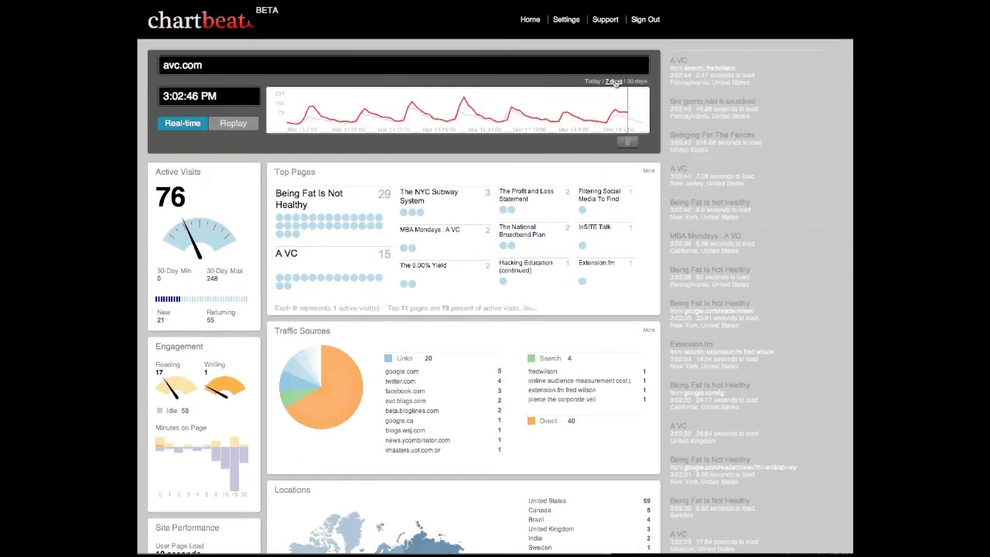
click(636, 81)
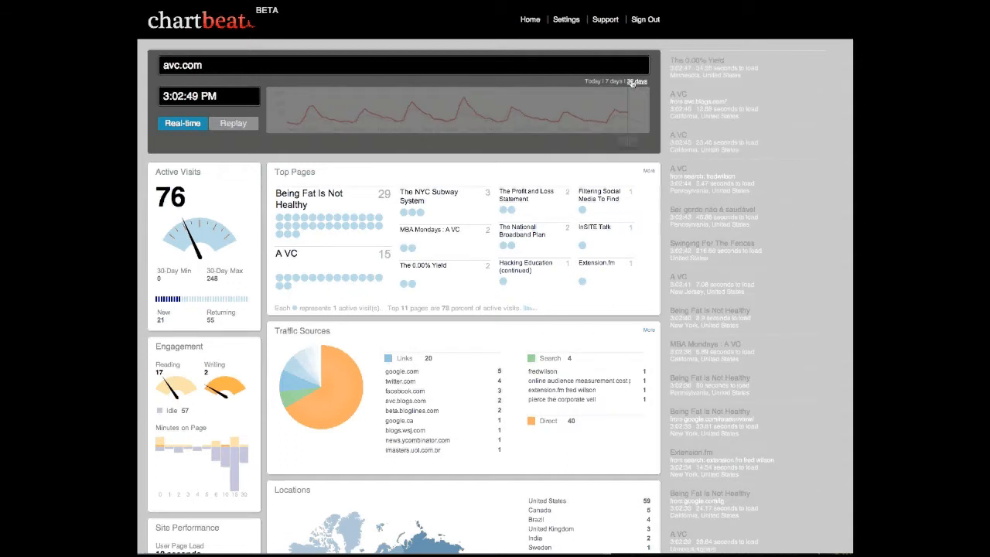
click(637, 81)
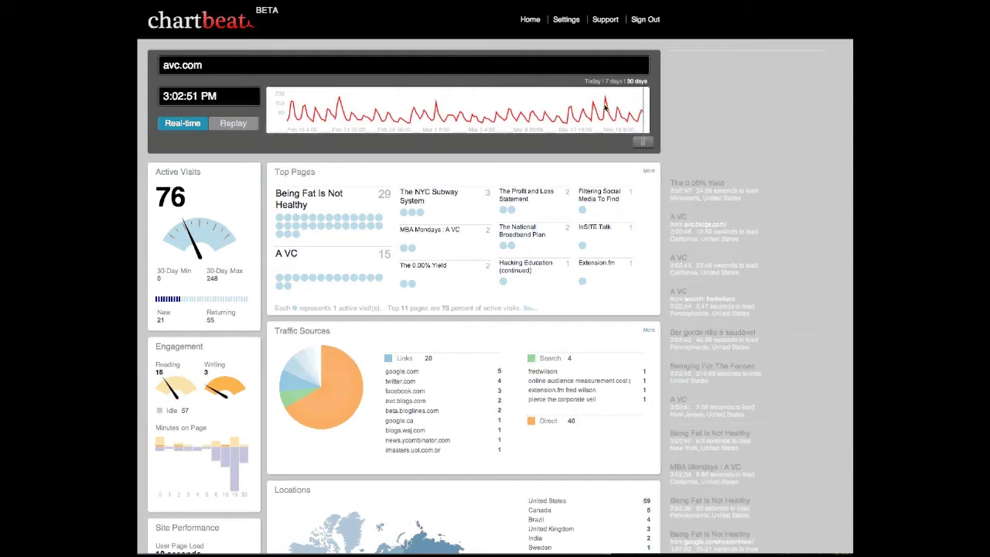
click(590, 82)
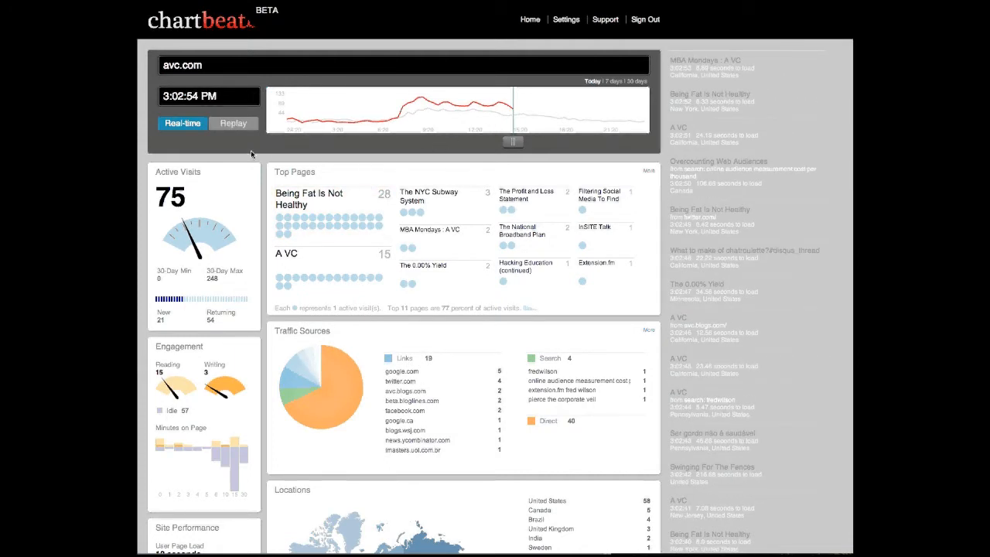
Step: Scroll down through the dashboard panels below the traffic graph
scroll(down, 3)
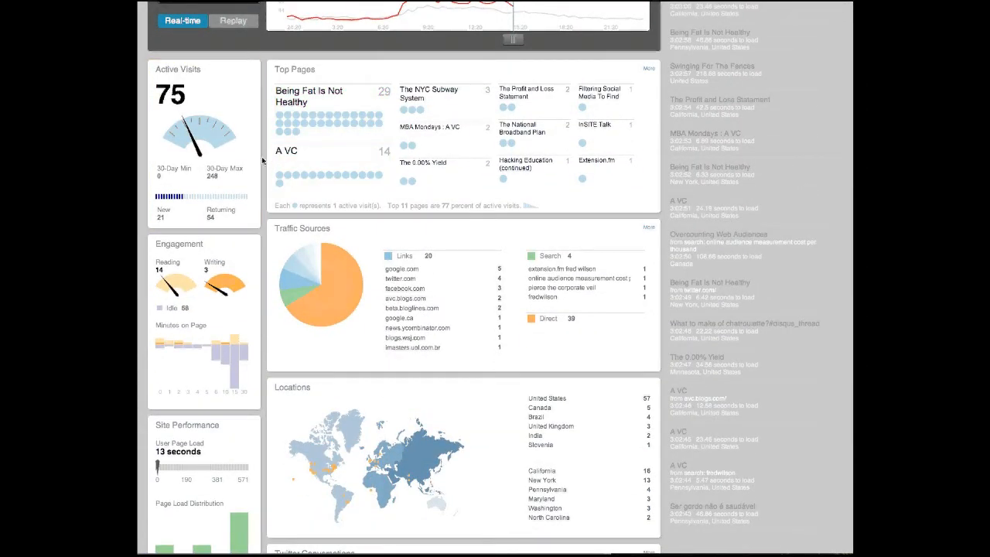
mouse_move(181, 207)
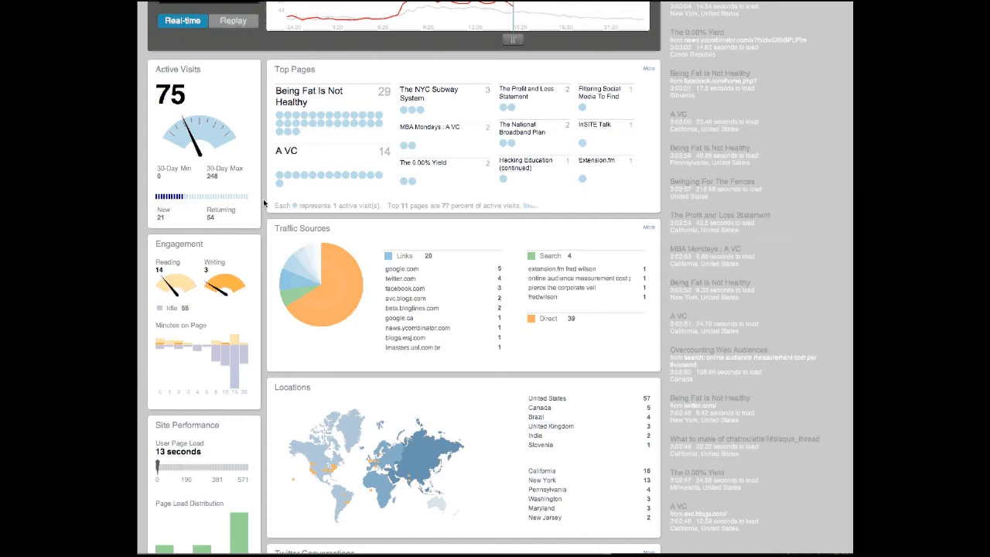
scroll(down, 3)
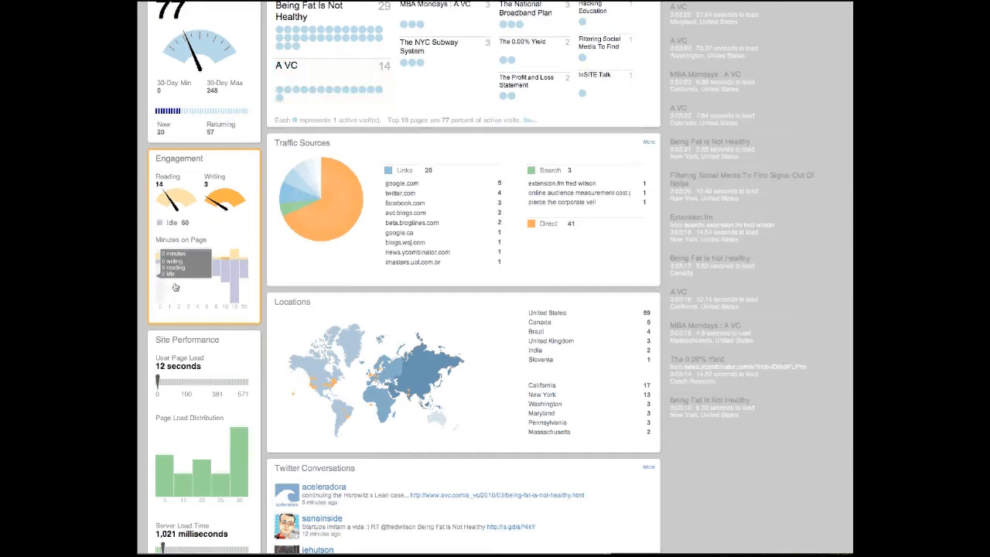
scroll(down, 3)
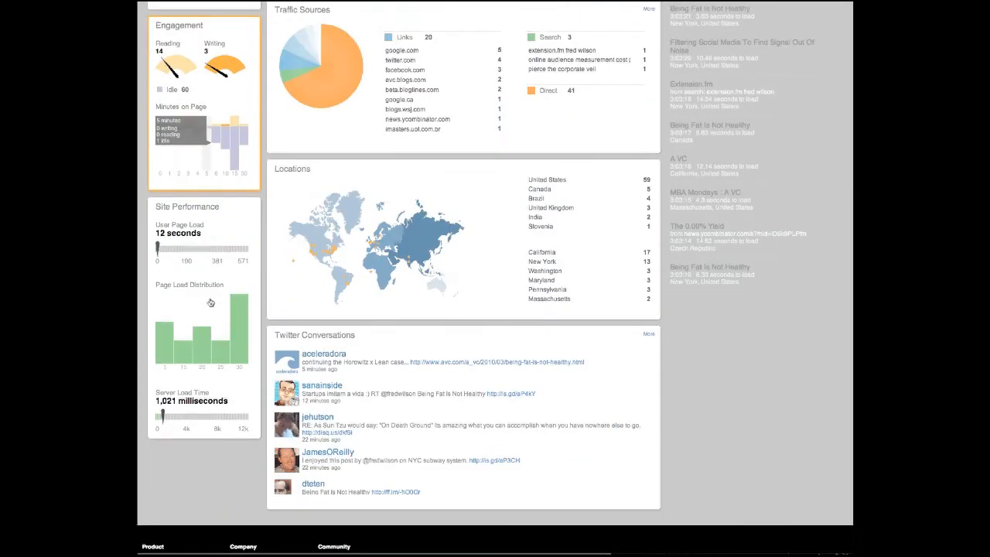
scroll(down, 3)
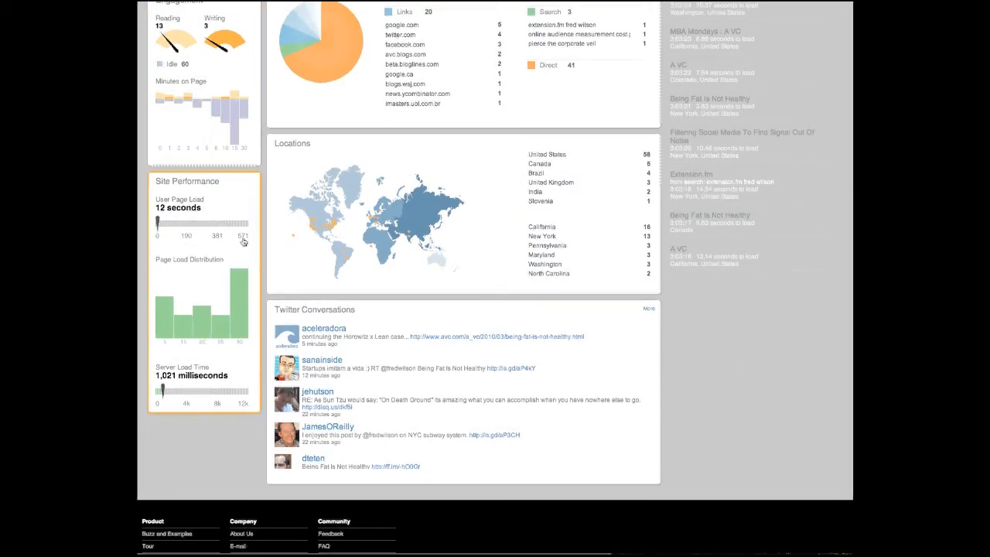
mouse_move(241, 294)
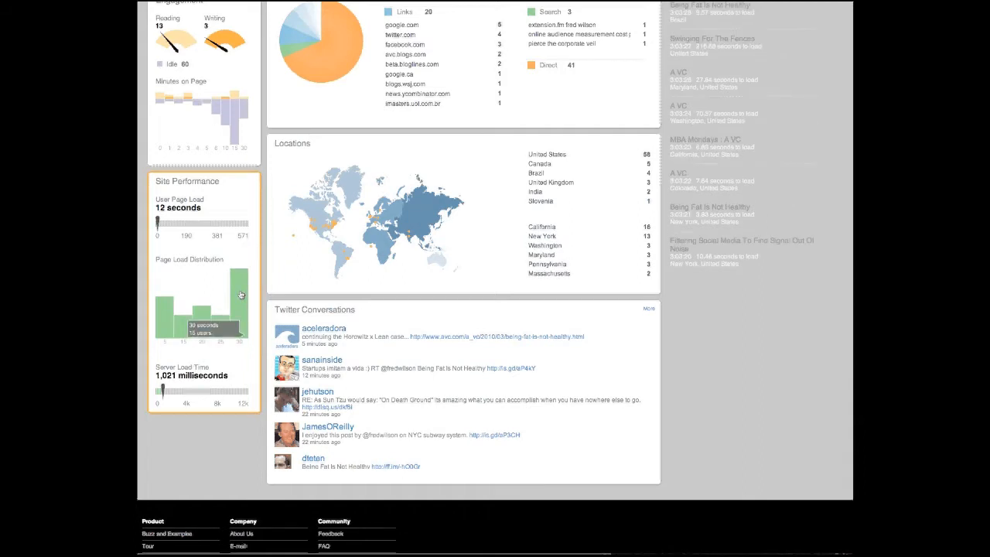
mouse_move(200, 297)
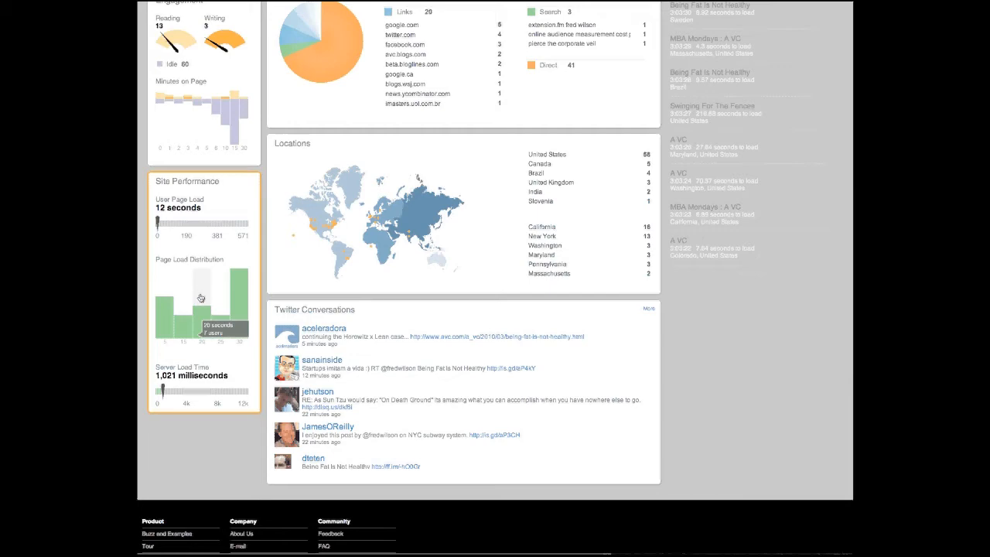
mouse_move(192, 300)
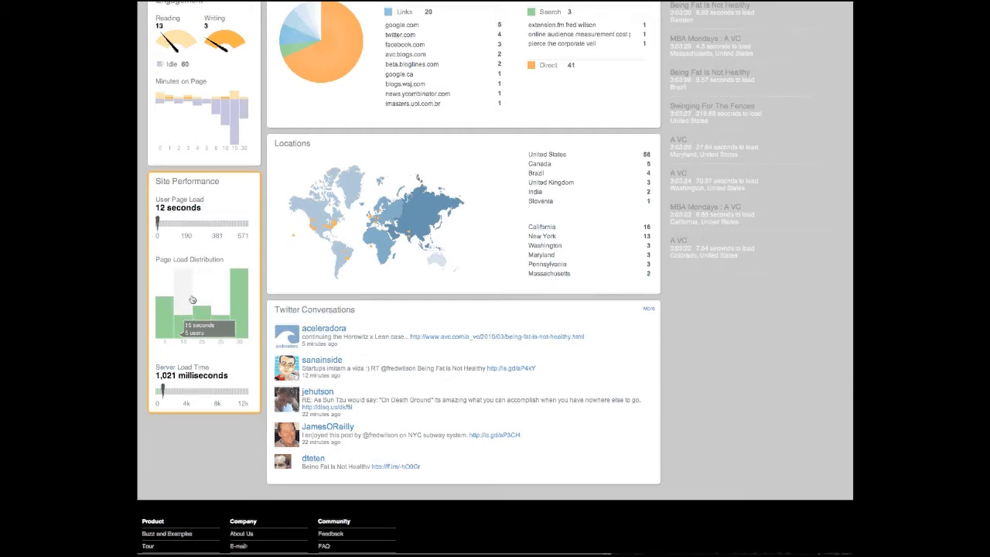
Step: Back at the top, expand Top Pages to list 20 pages
scroll(up, 3)
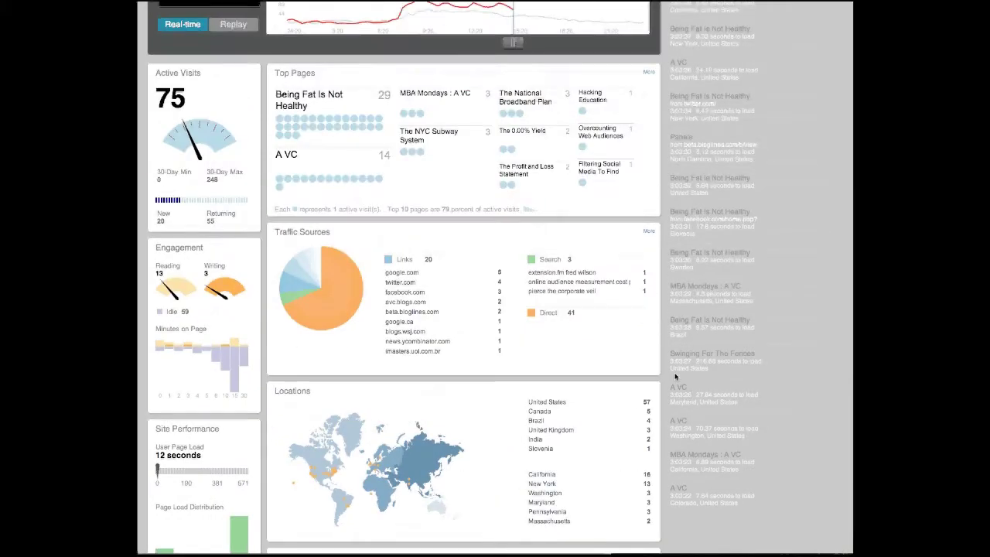
scroll(up, 3)
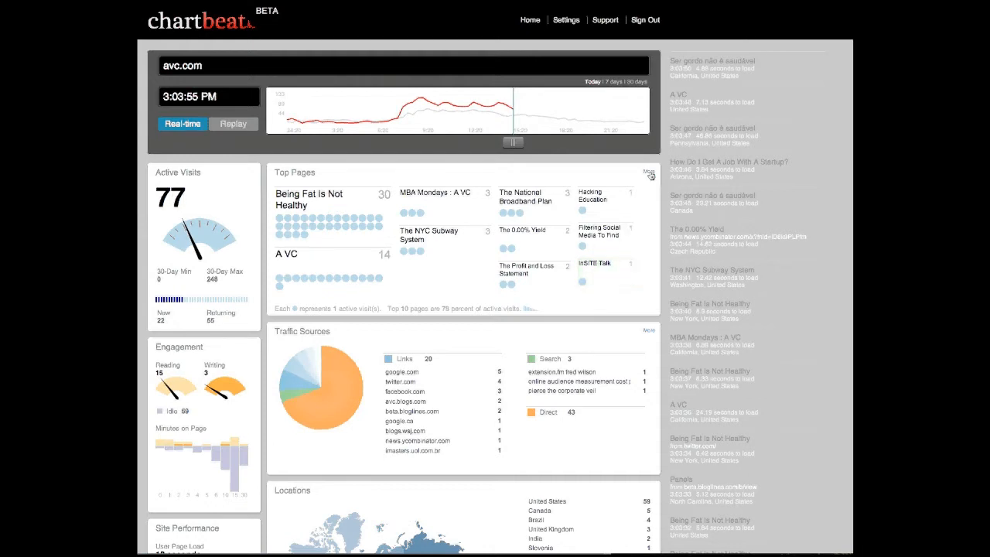
click(648, 171)
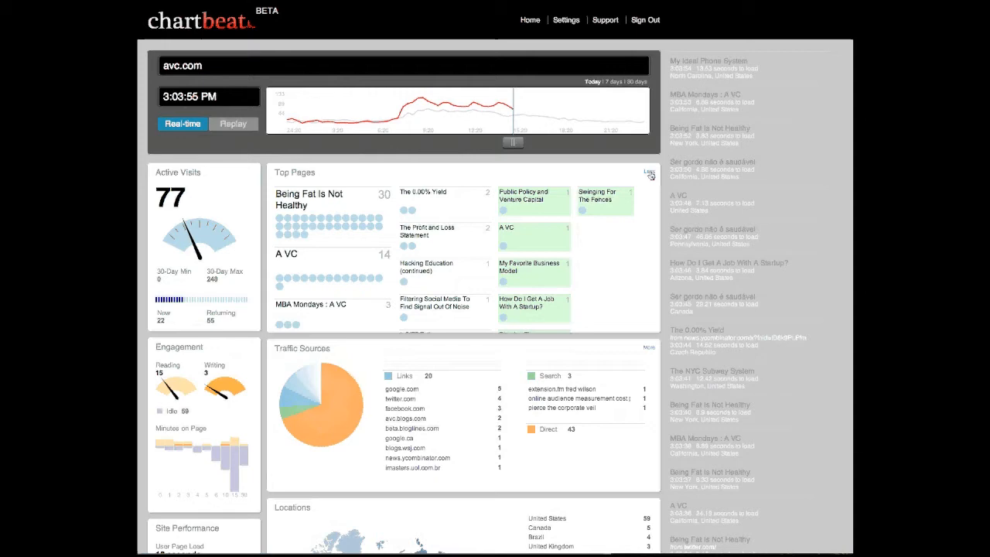
click(647, 171)
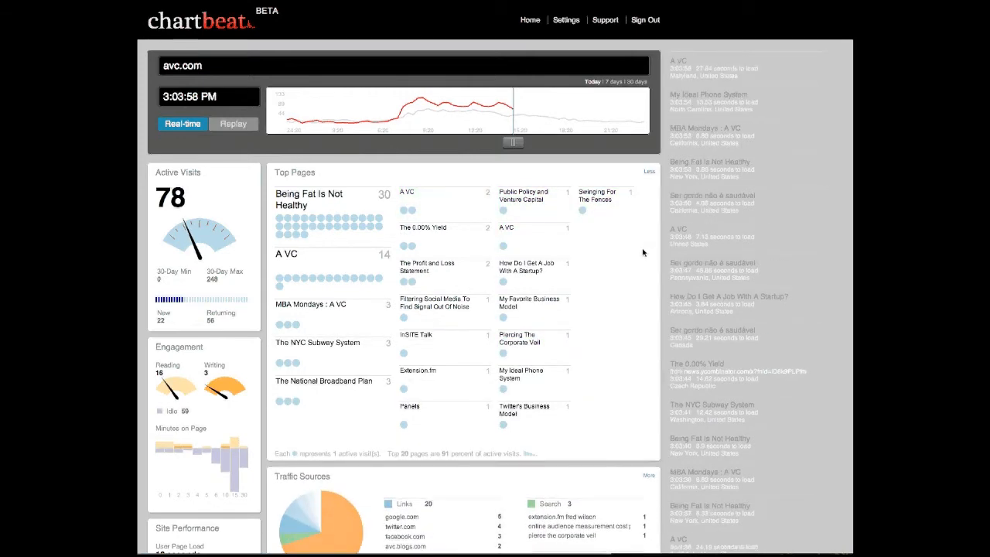
scroll(down, 3)
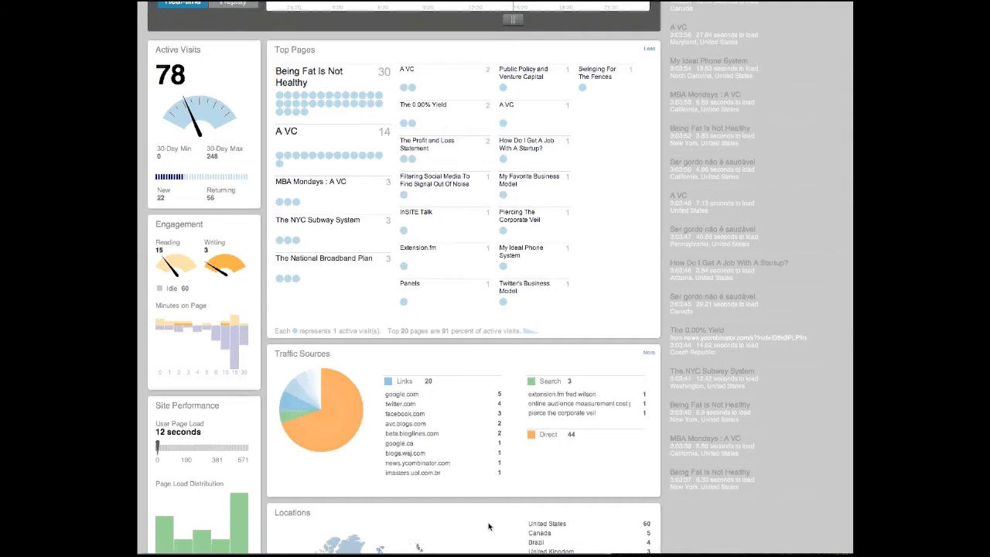
mouse_move(294, 398)
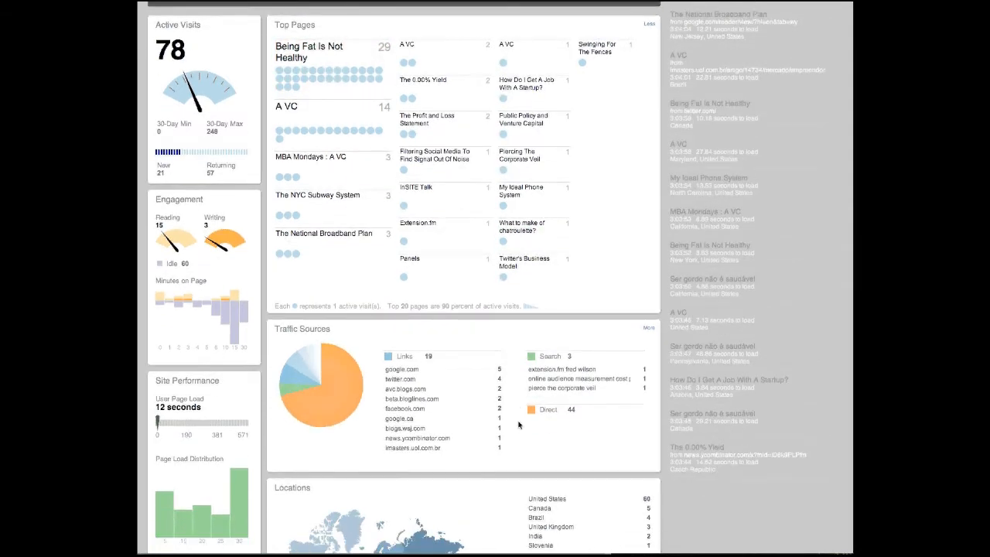
scroll(down, 3)
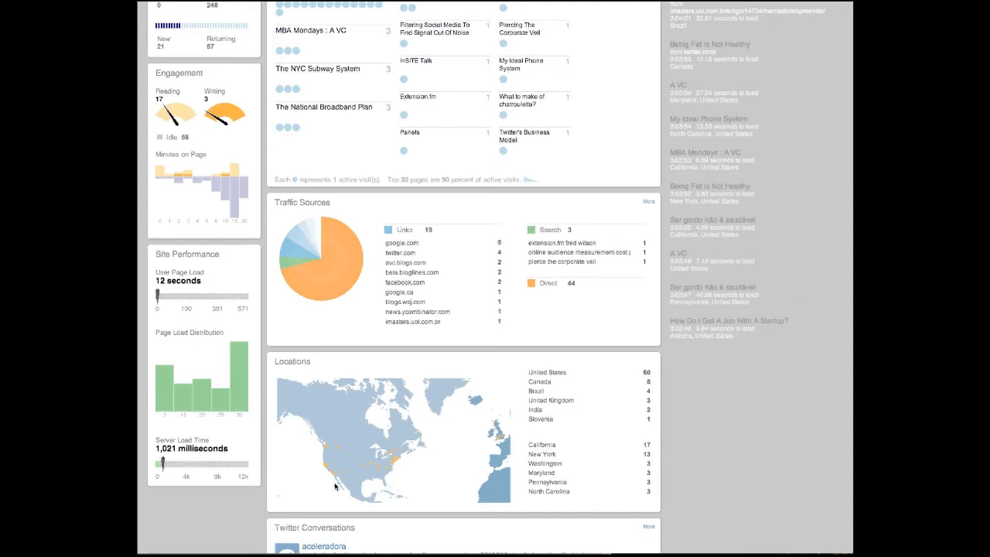
scroll(down, 3)
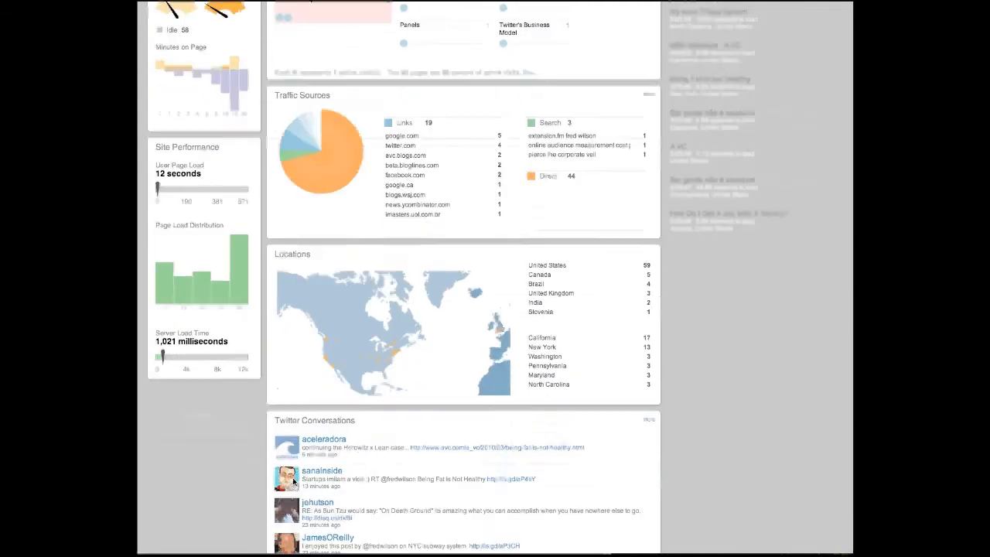
scroll(down, 3)
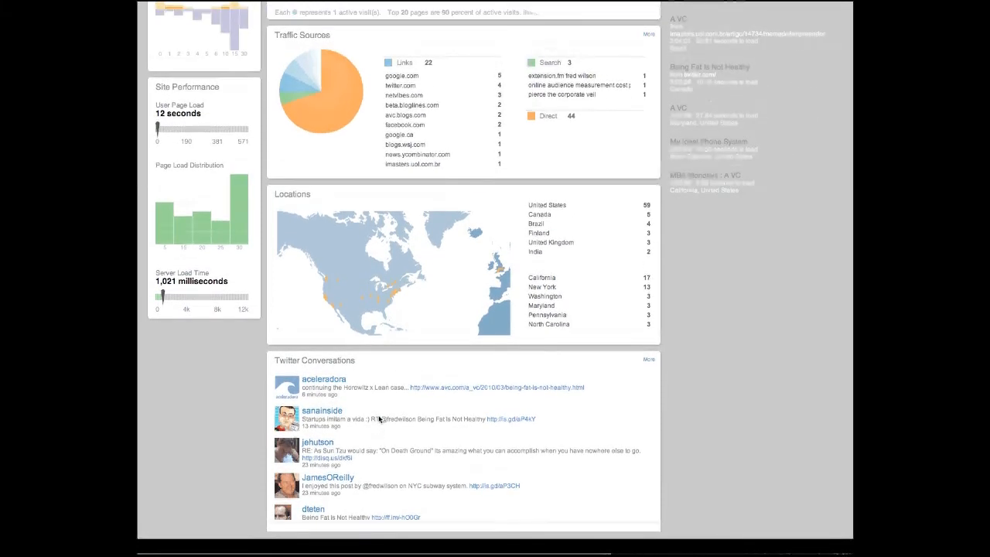
scroll(up, 3)
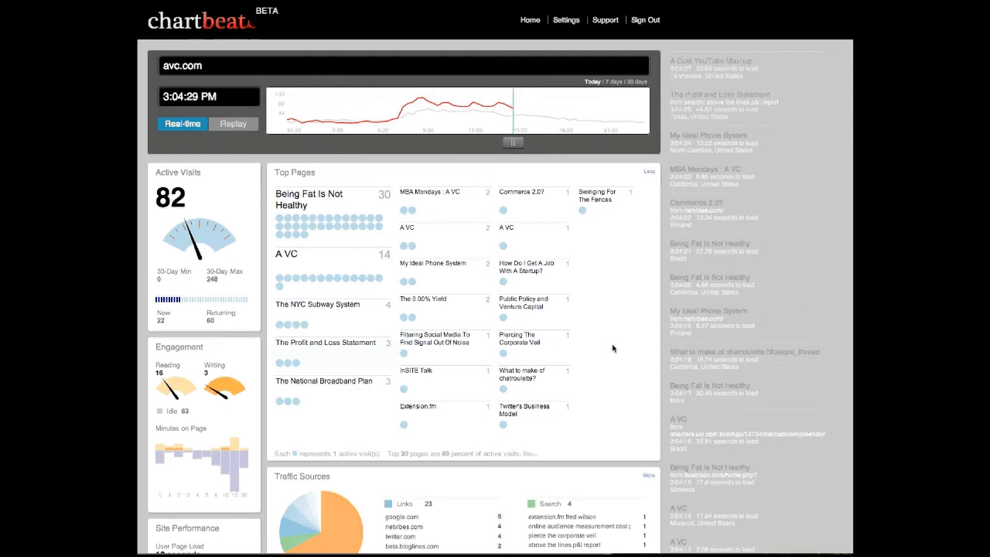
mouse_move(615, 414)
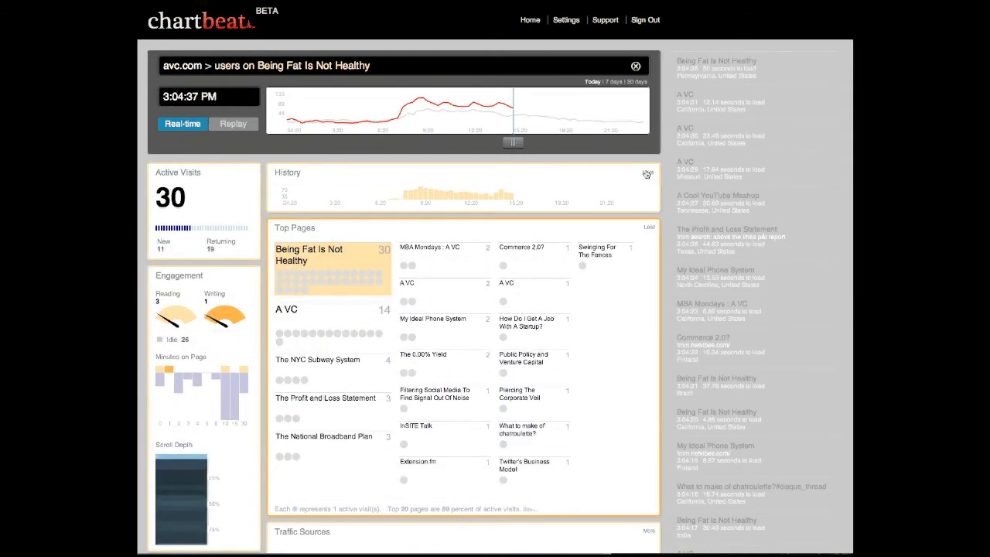
Step: Expand the History chart for 'Being Fat Is Not Healthy' and browse the filtered panels
click(646, 173)
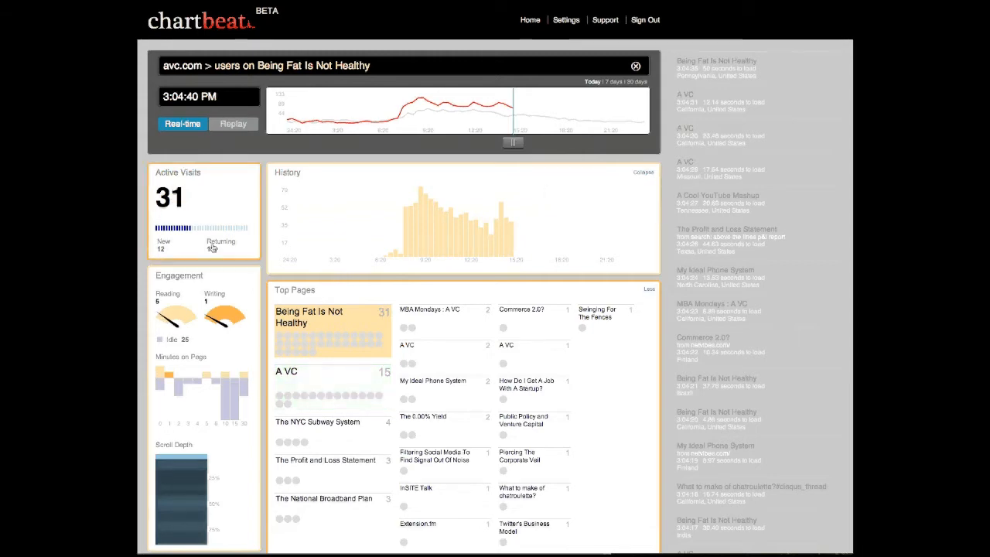
scroll(down, 3)
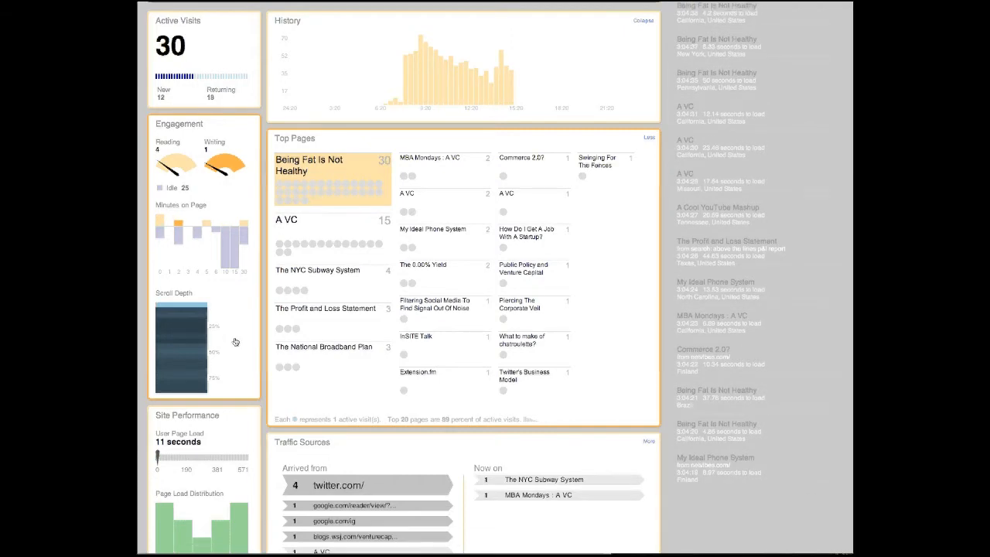
scroll(down, 3)
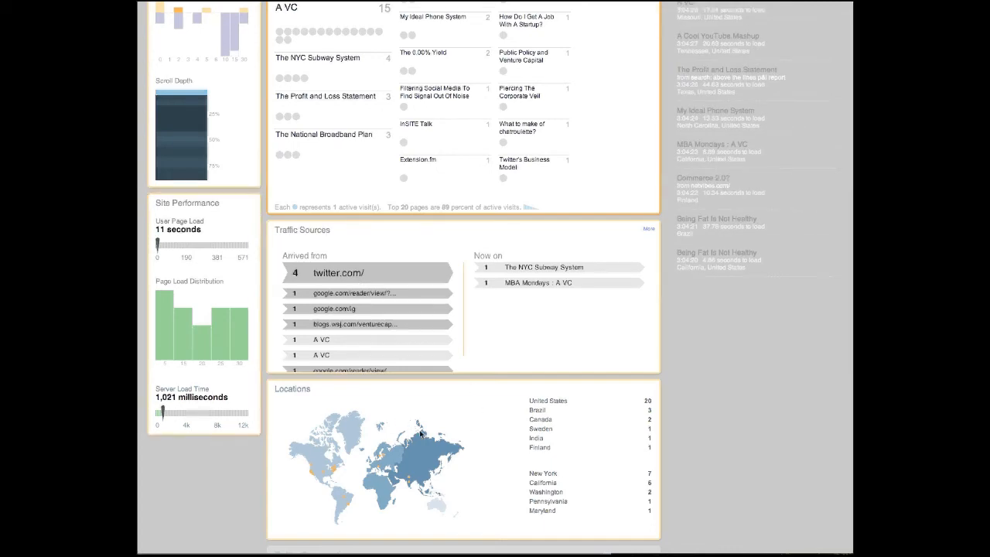
scroll(up, 3)
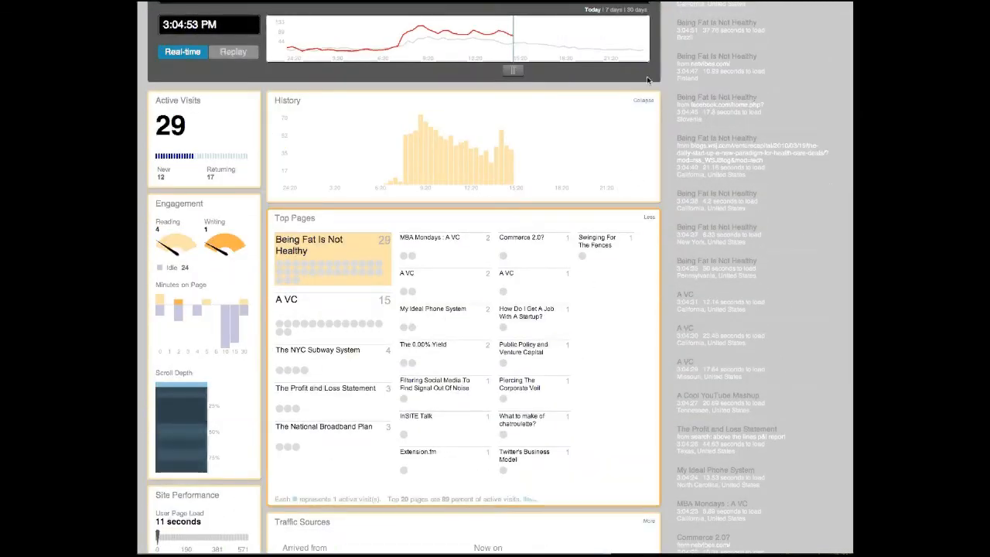
scroll(up, 3)
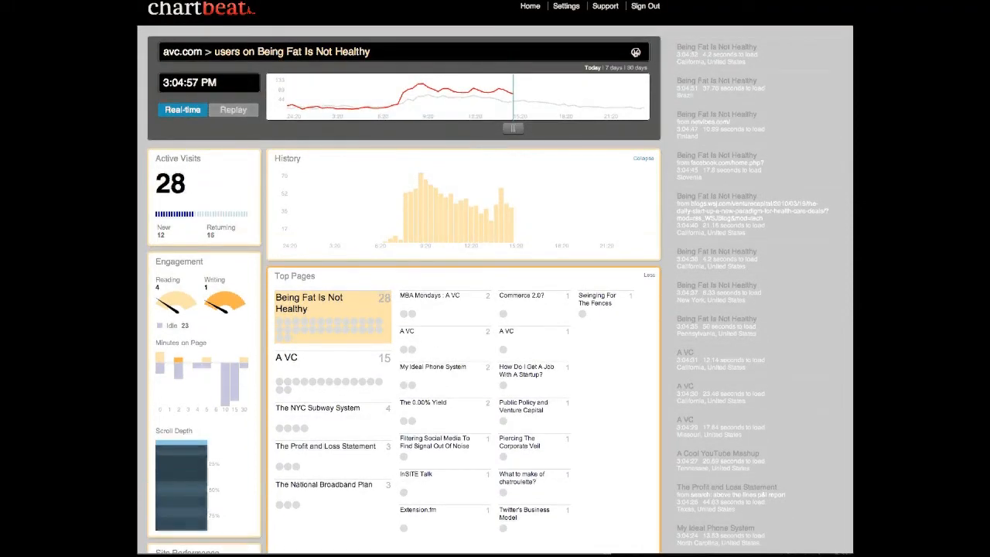
Step: Filter the dashboard to twitter.com visitors, then clear that filter
scroll(down, 3)
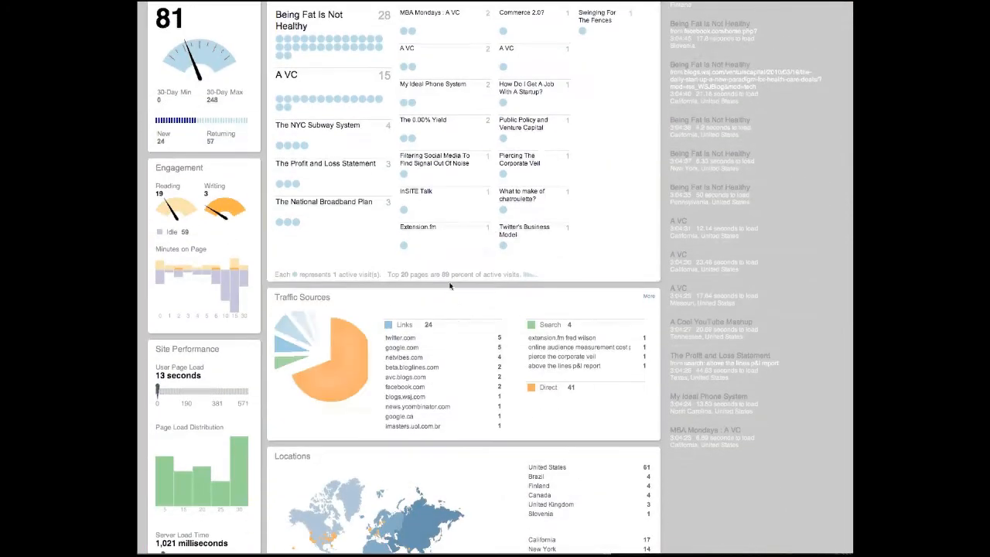
click(400, 337)
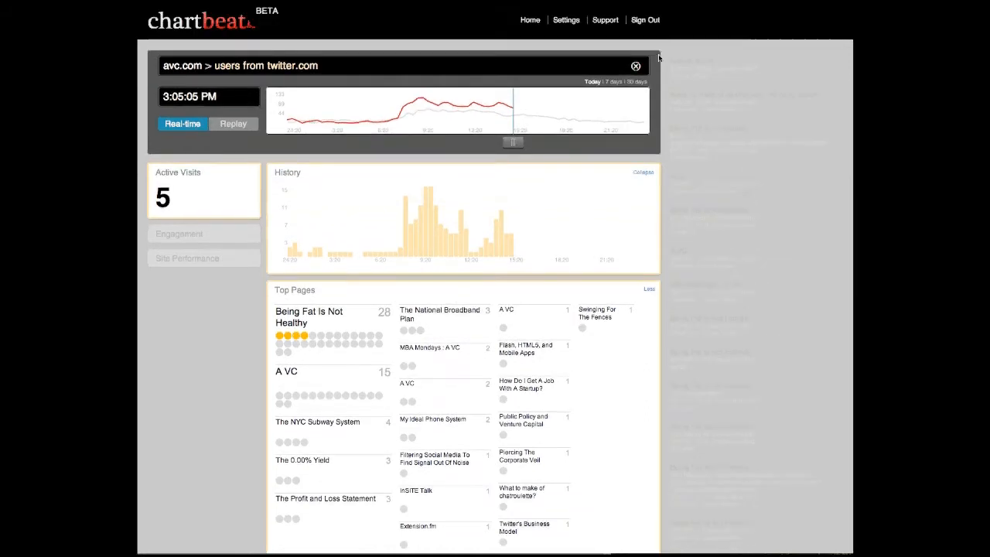
click(636, 65)
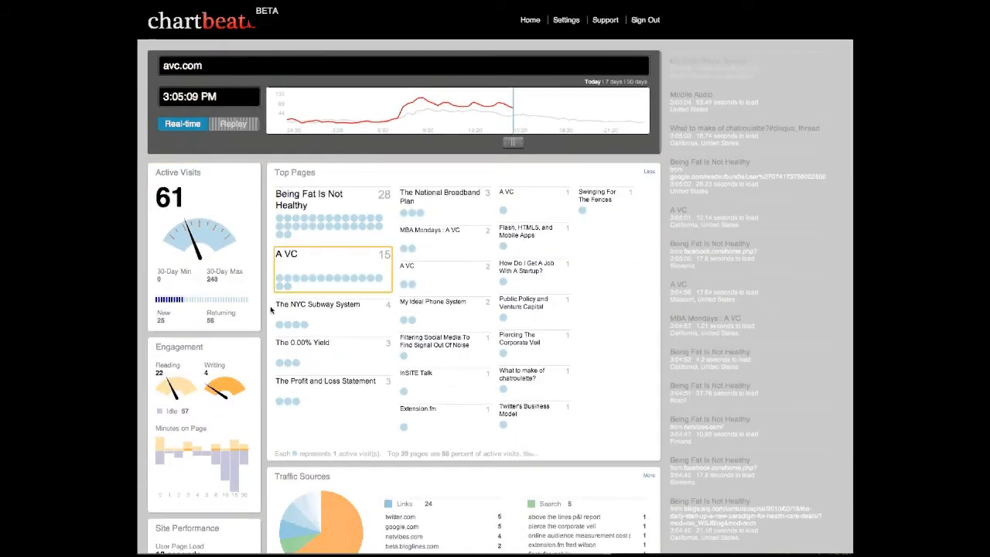
click(203, 225)
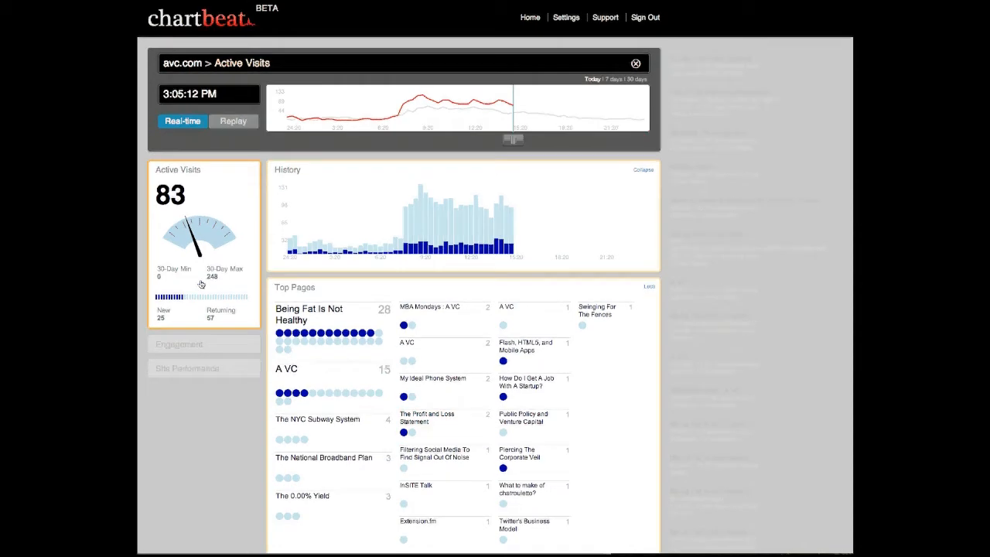
scroll(down, 3)
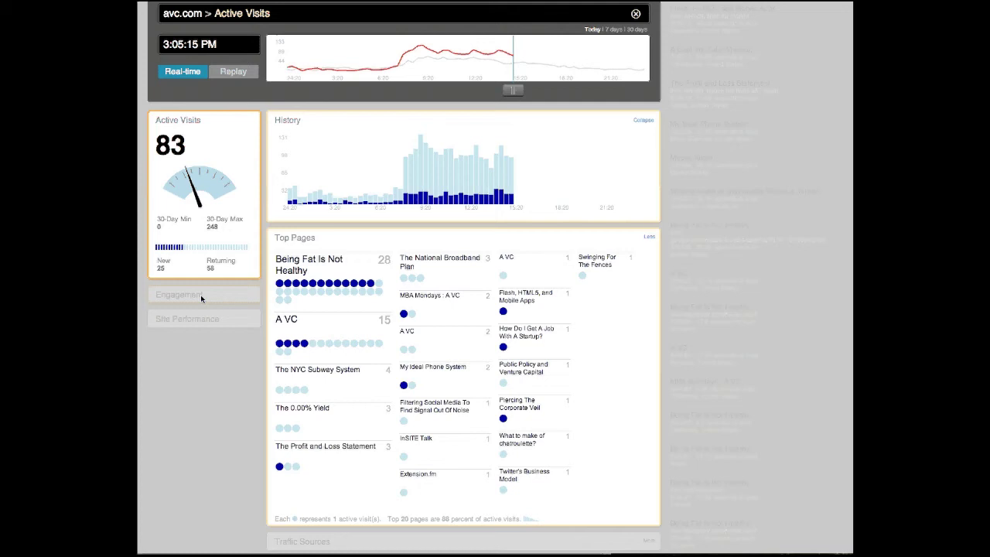
click(203, 294)
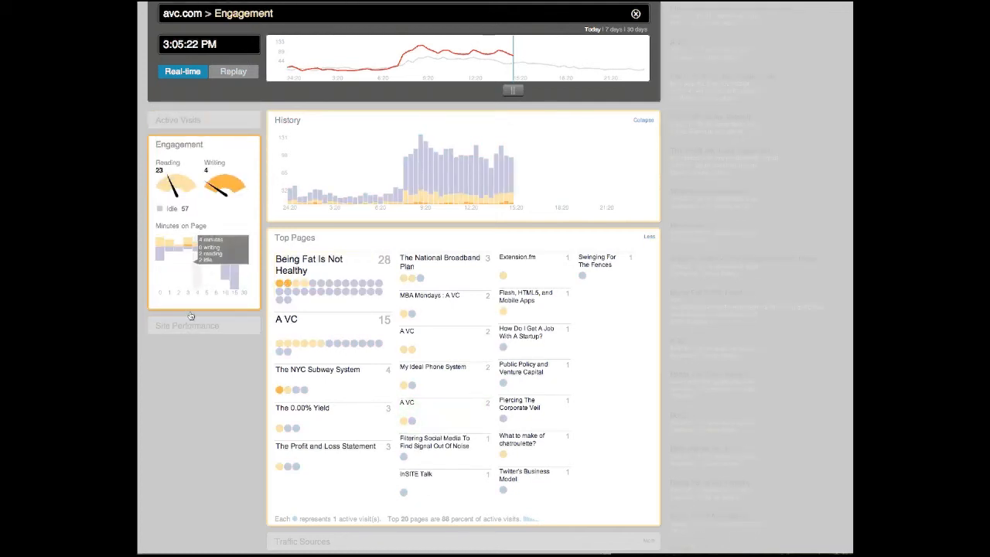
click(187, 325)
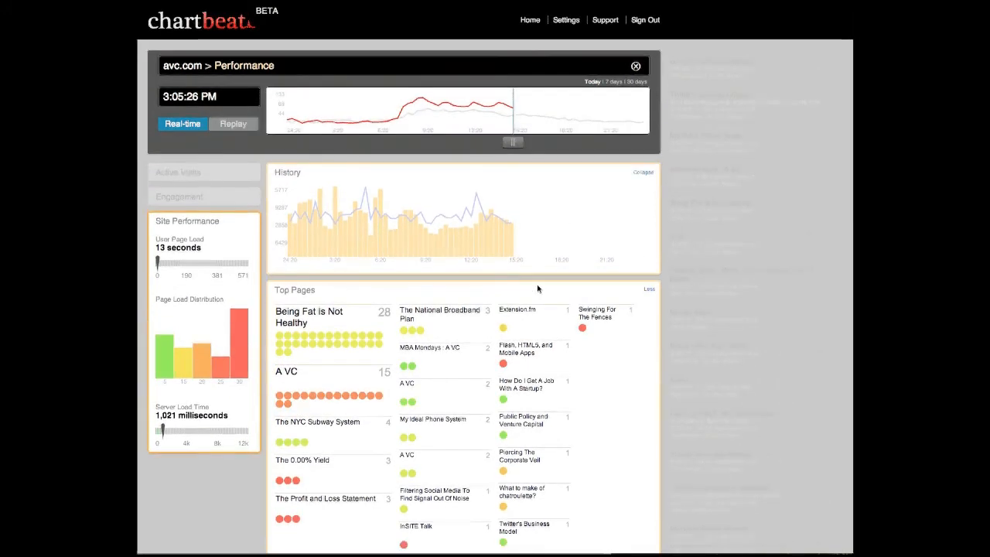
click(636, 66)
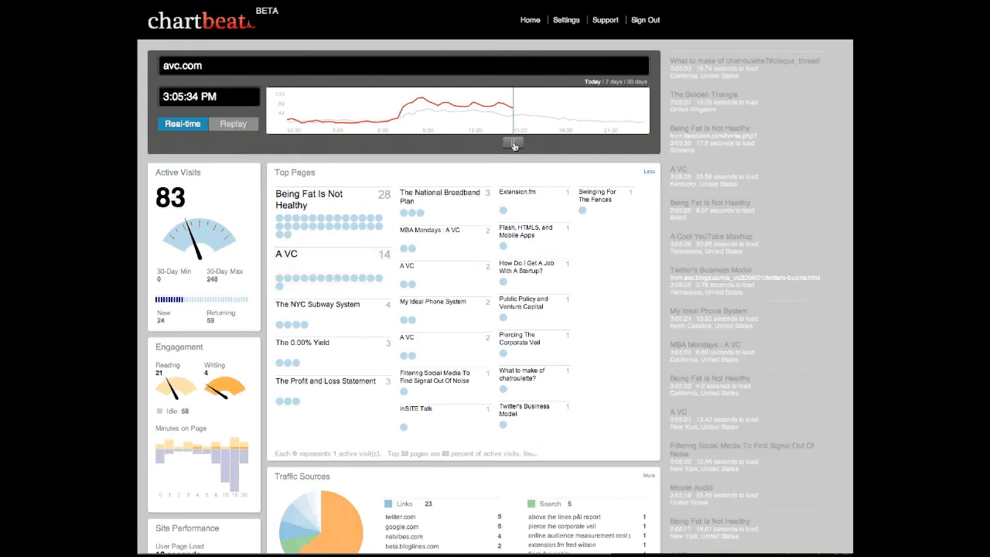
Step: Replay March 19 from early morning, toggling playback and fast-forwarding toward 8:00 AM
drag(512, 142, 408, 142)
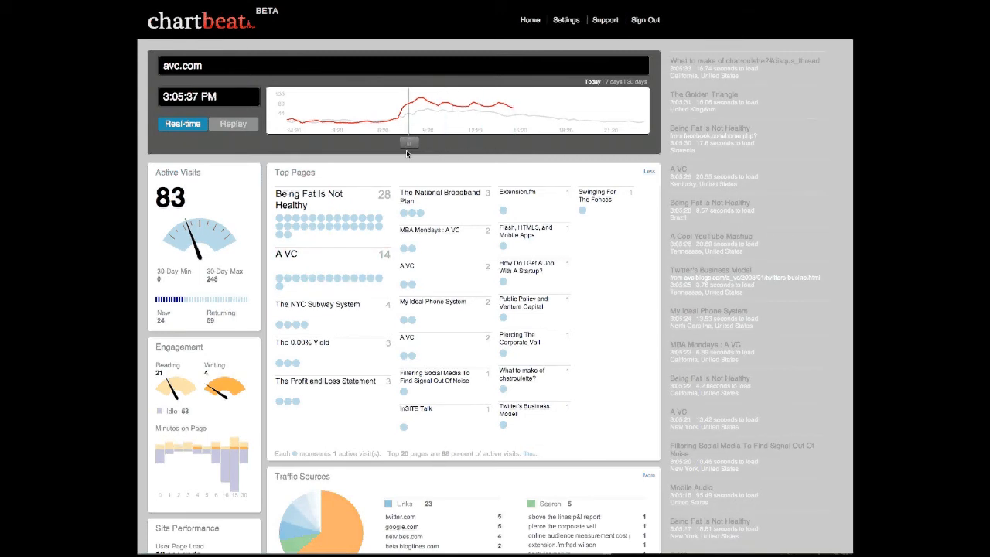
click(233, 123)
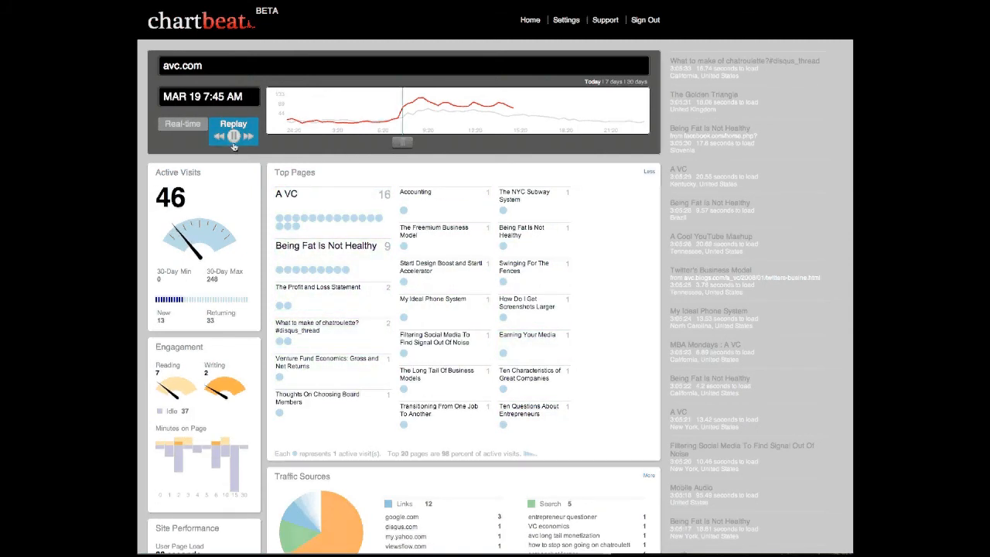
click(233, 133)
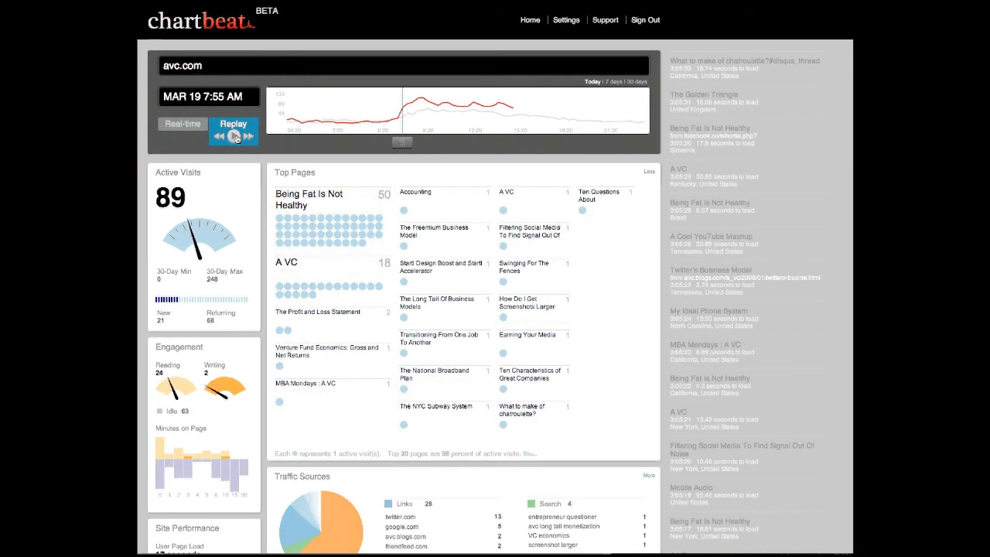
click(225, 136)
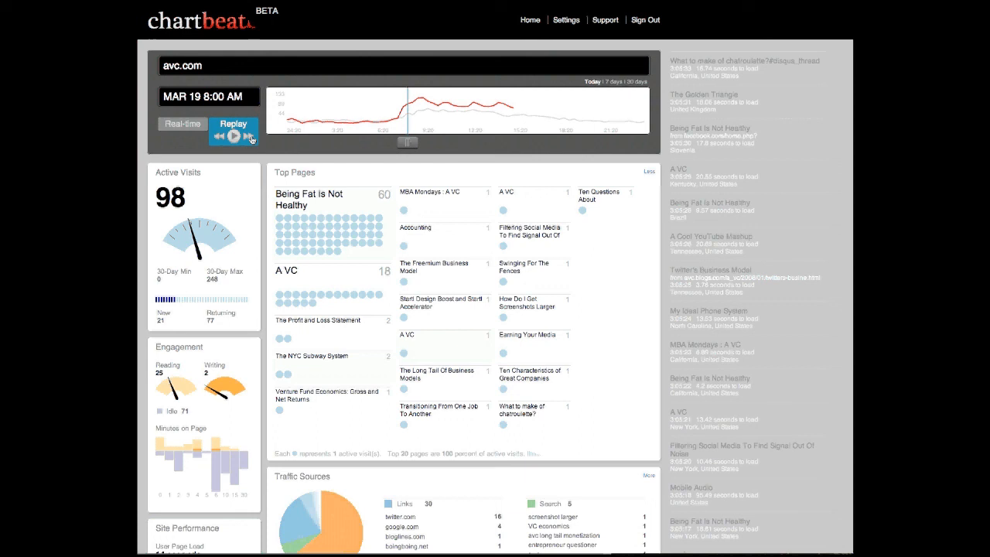